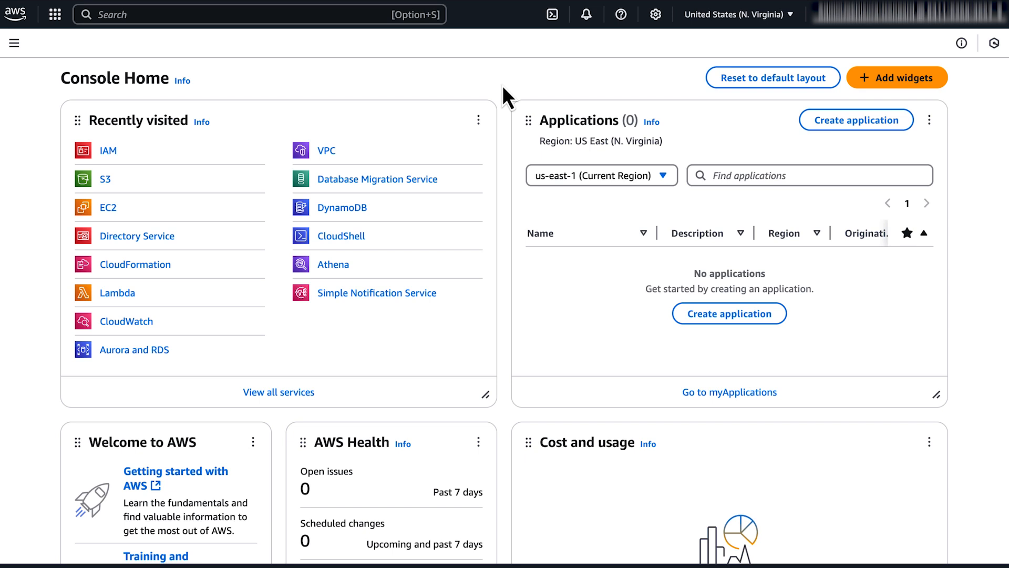
Search for S3 and go to its Batch Operations jobs list.
text(s3)
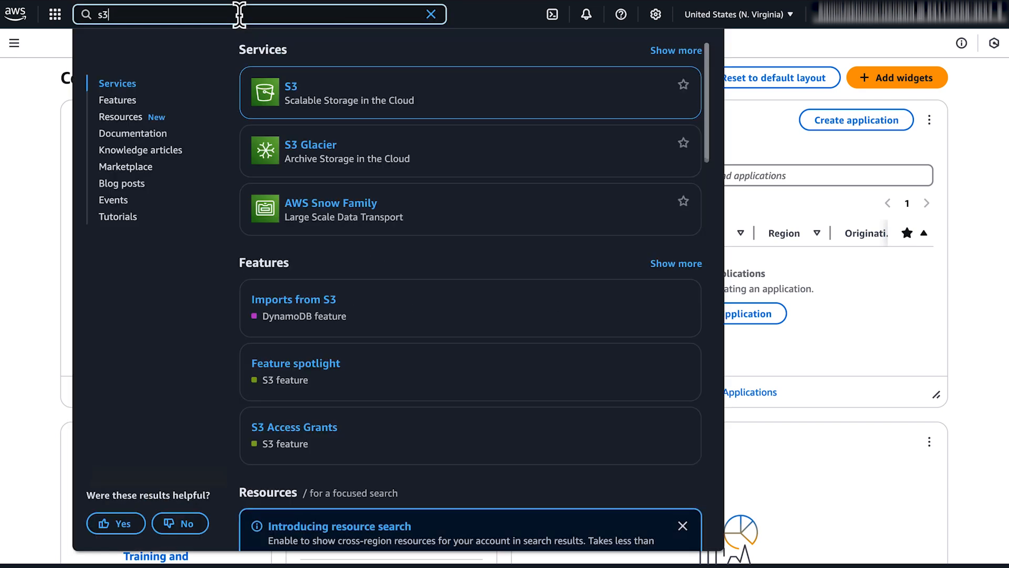
click(290, 85)
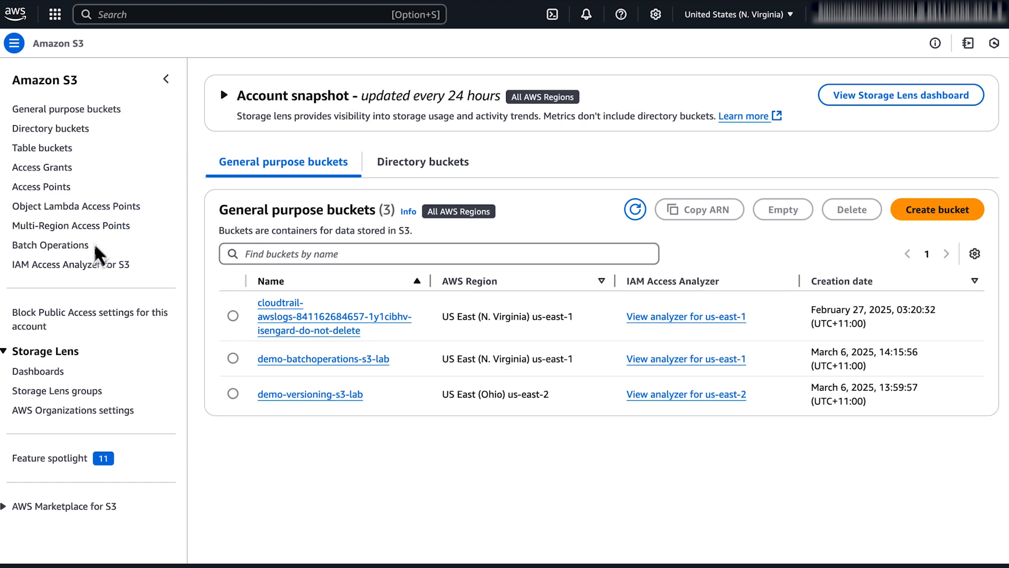
click(50, 244)
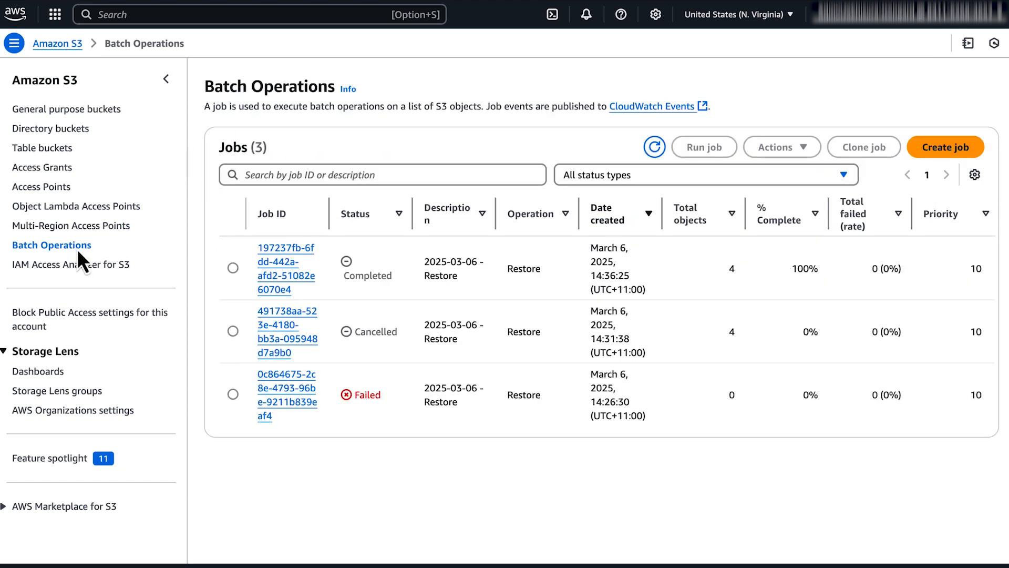
mouse_move(946, 146)
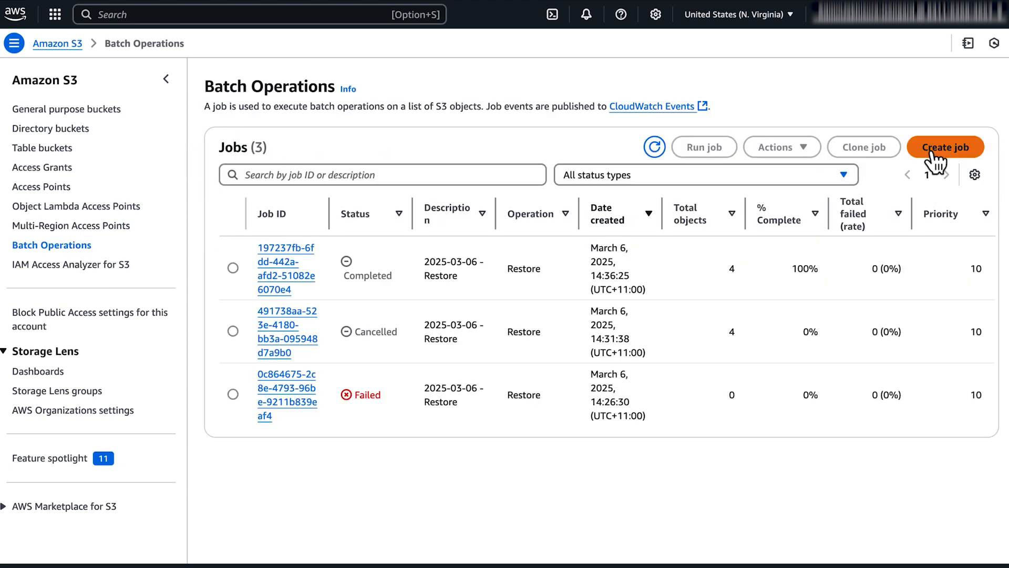
Begin a new Batch Operations job with CSV as the manifest format.
click(944, 146)
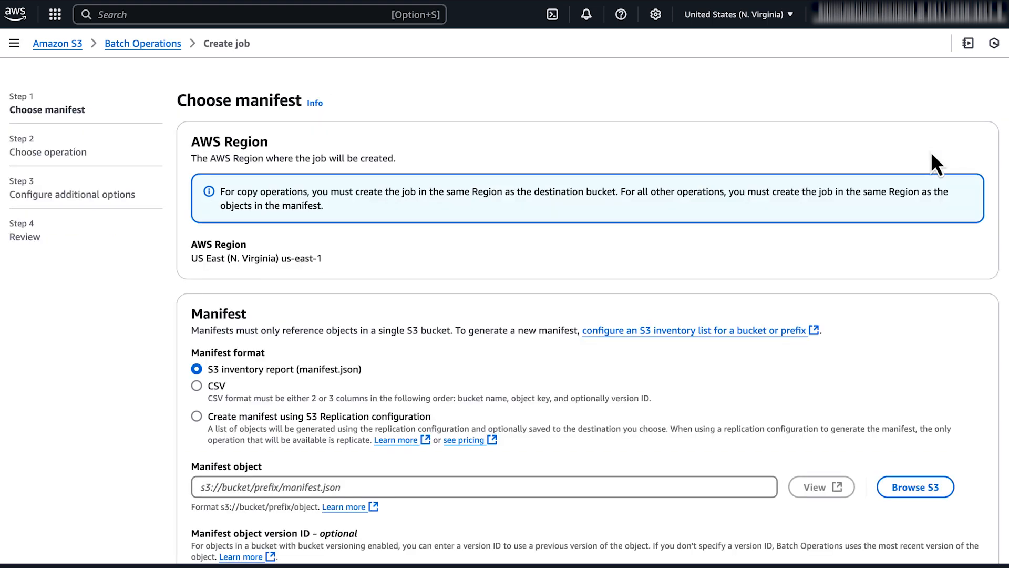
mouse_move(571, 251)
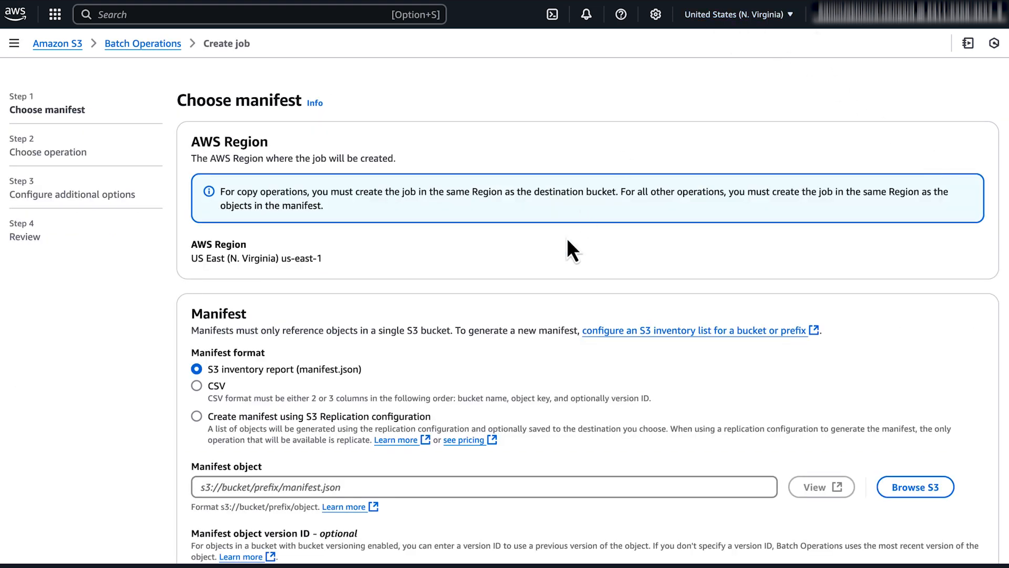
mouse_move(486, 370)
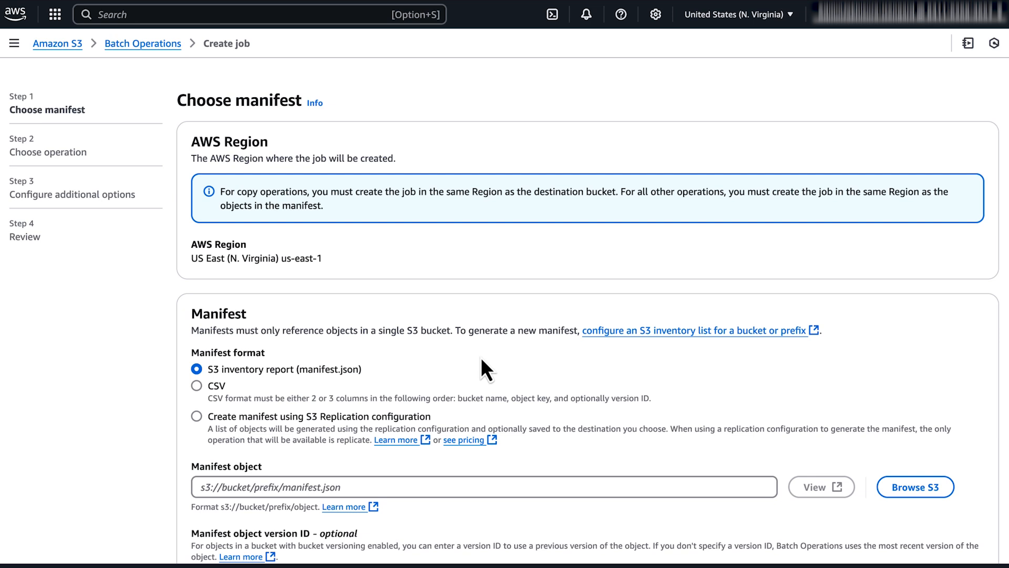
mouse_move(353, 409)
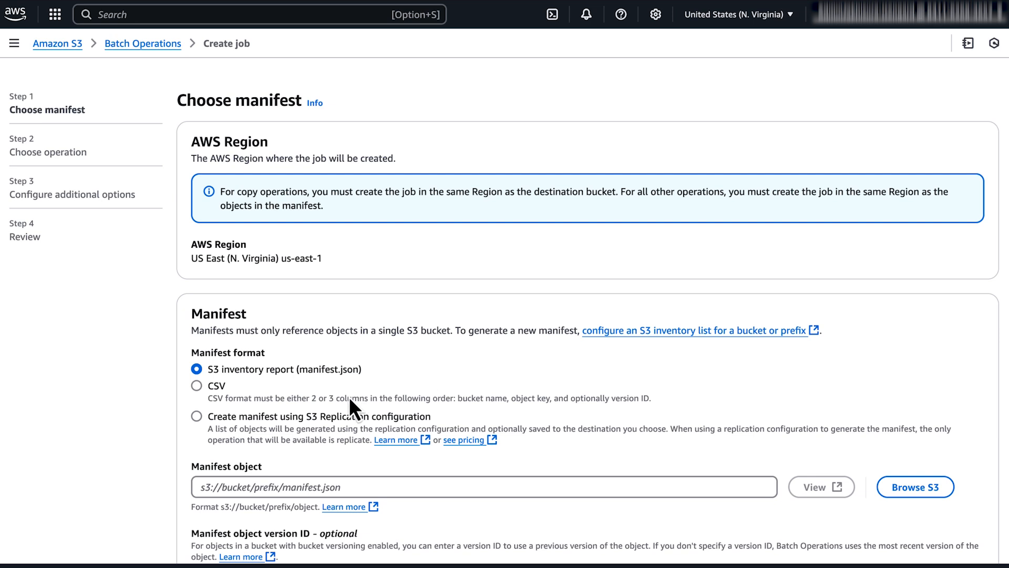
mouse_move(197, 393)
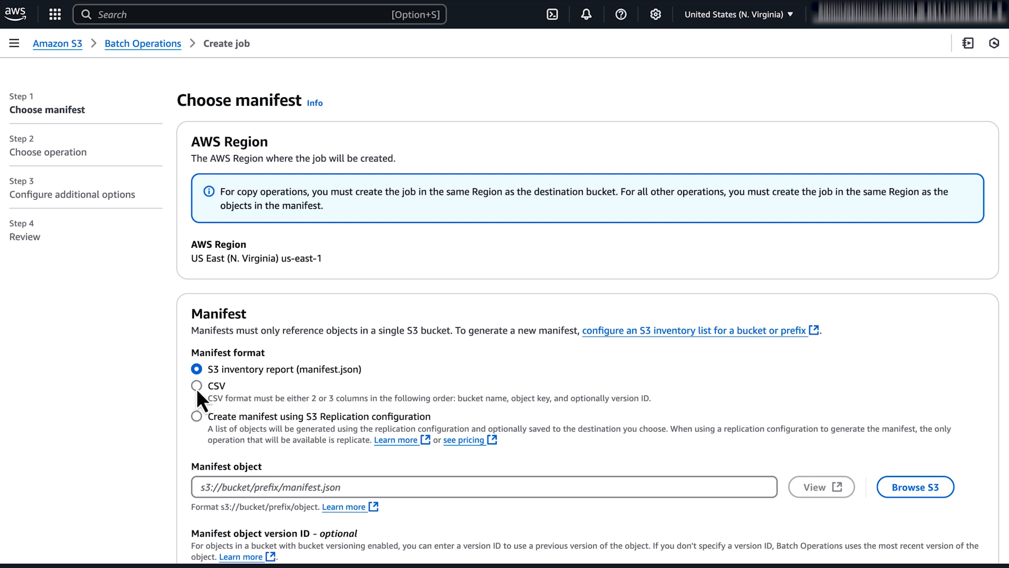
click(196, 386)
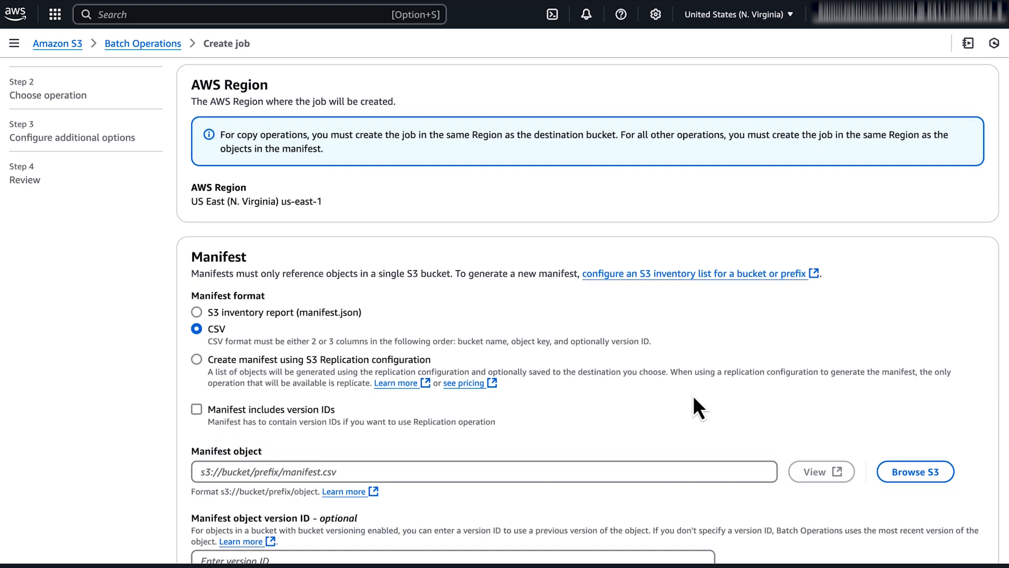
scroll(down, 3)
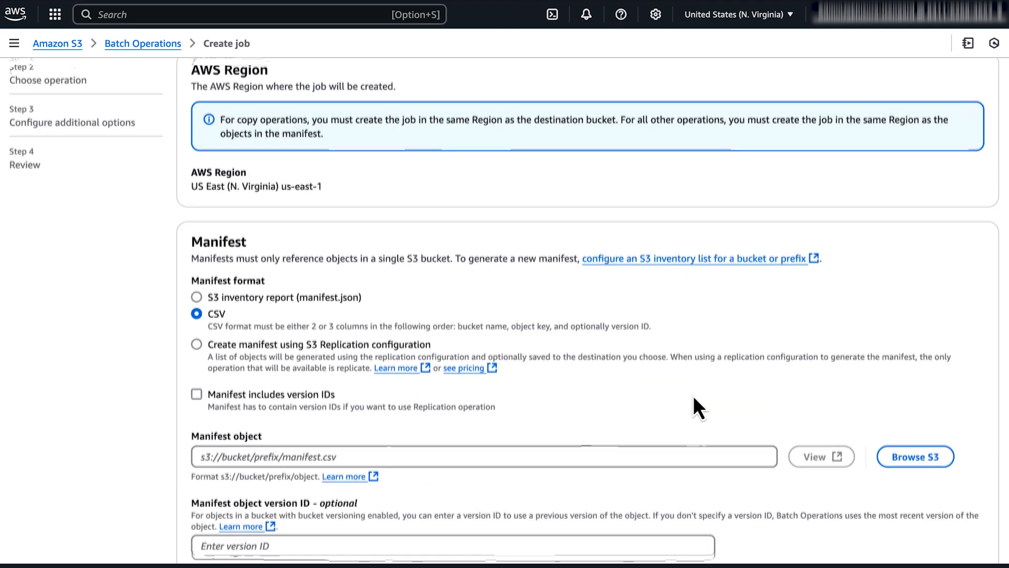
Set S3manifest.csv from demo-batchoperations-s3-lab as the manifest, then choose the Restore operation.
click(914, 457)
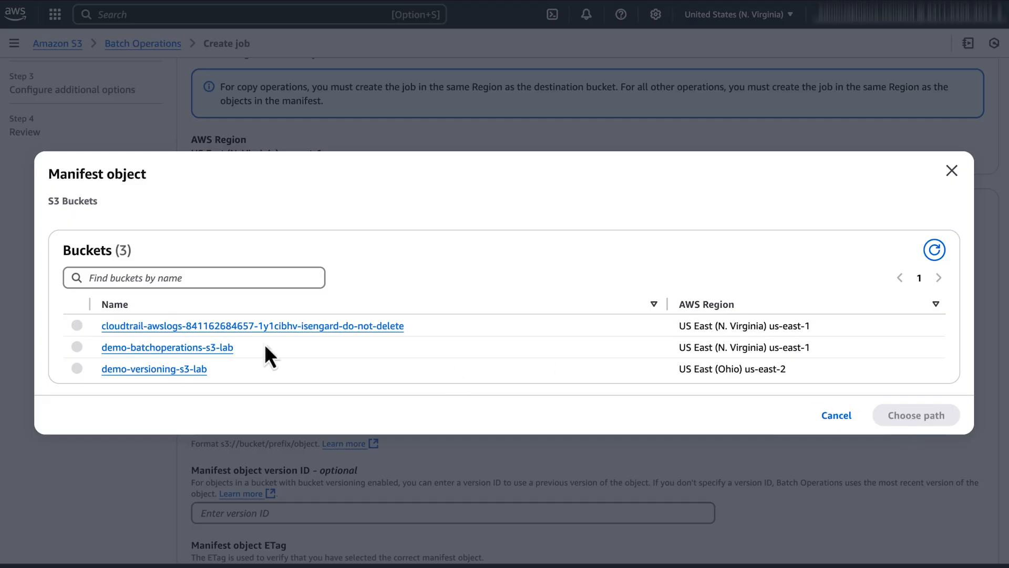
click(167, 347)
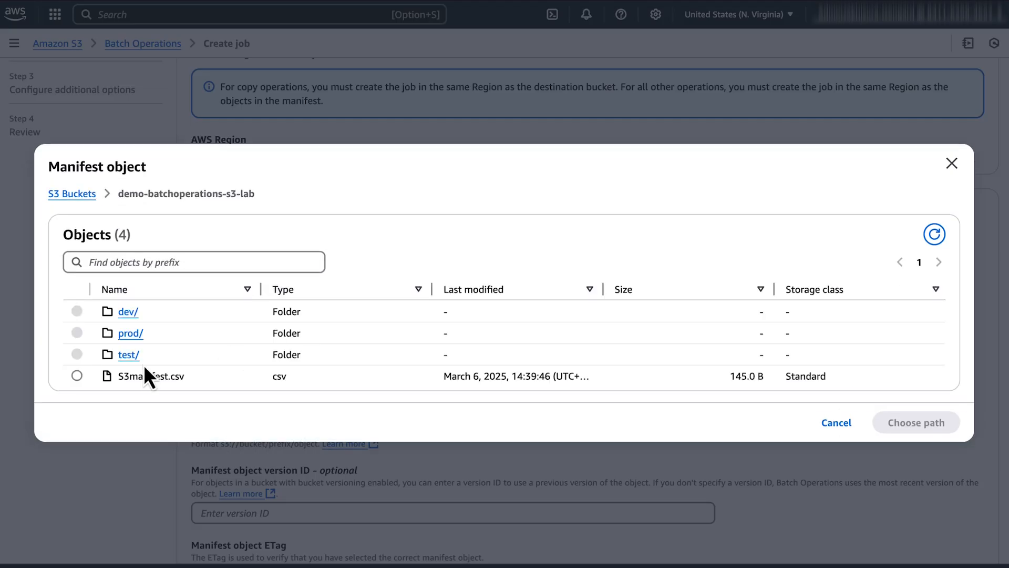
click(76, 376)
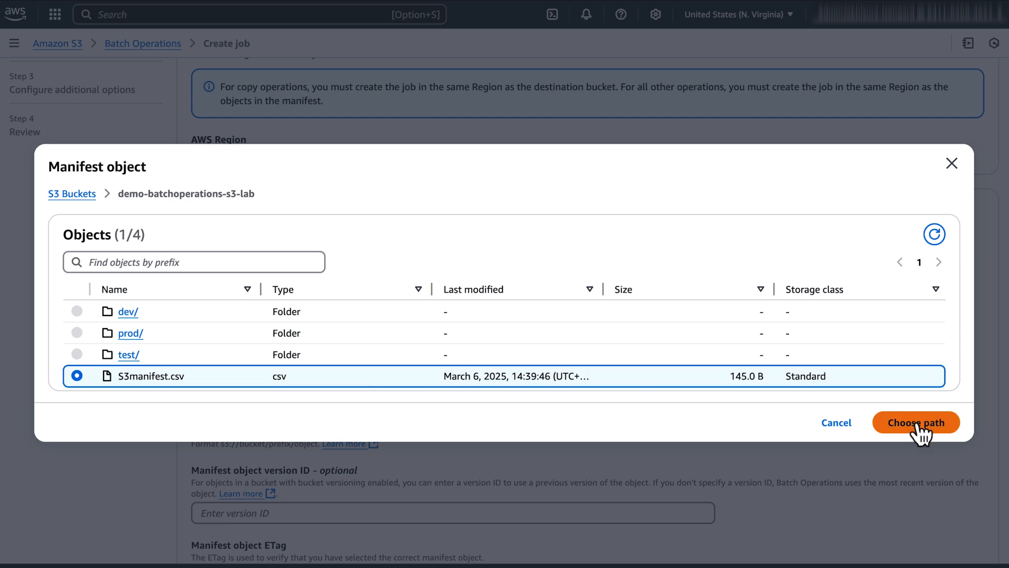
click(914, 422)
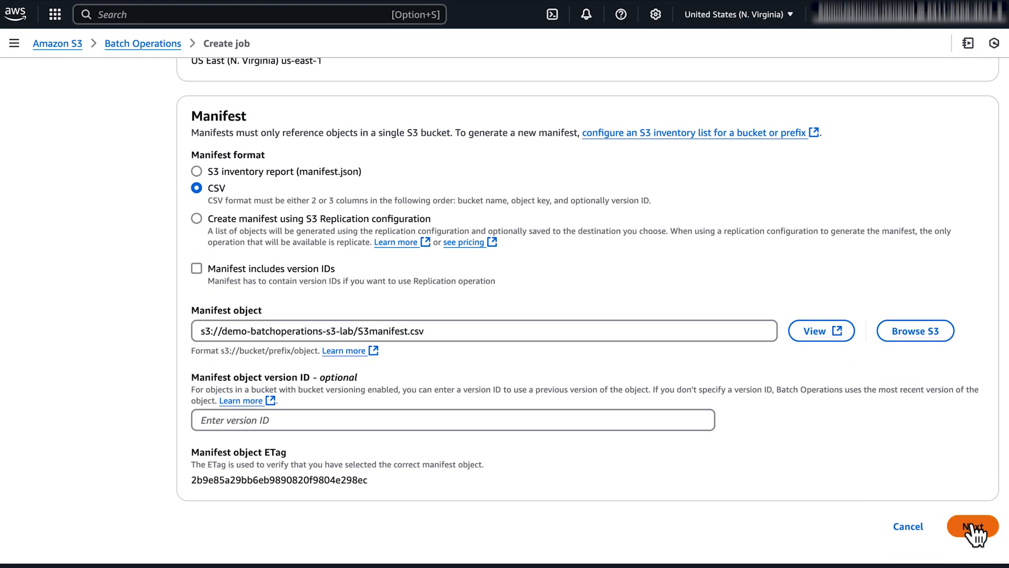
click(972, 526)
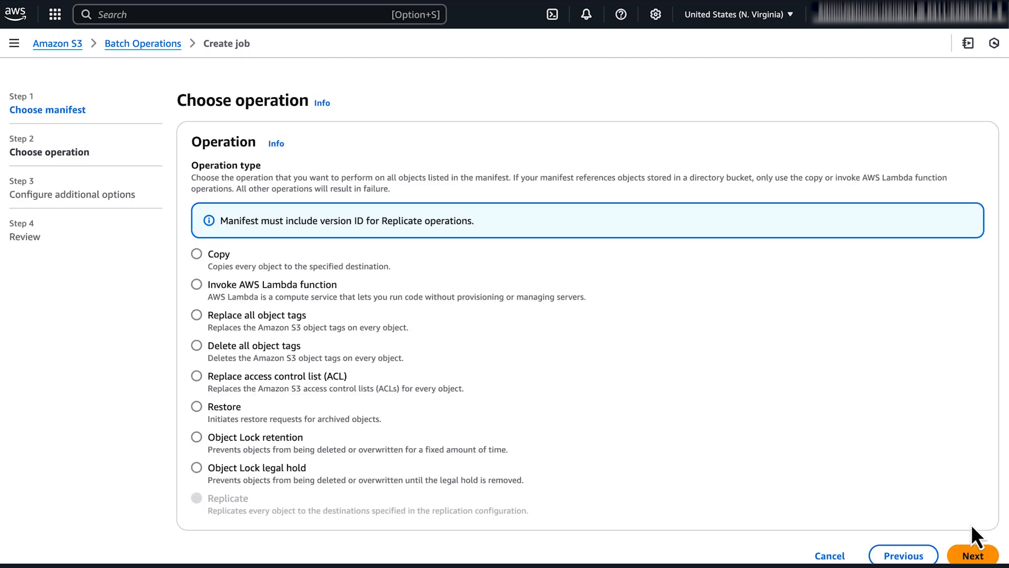
mouse_move(203, 421)
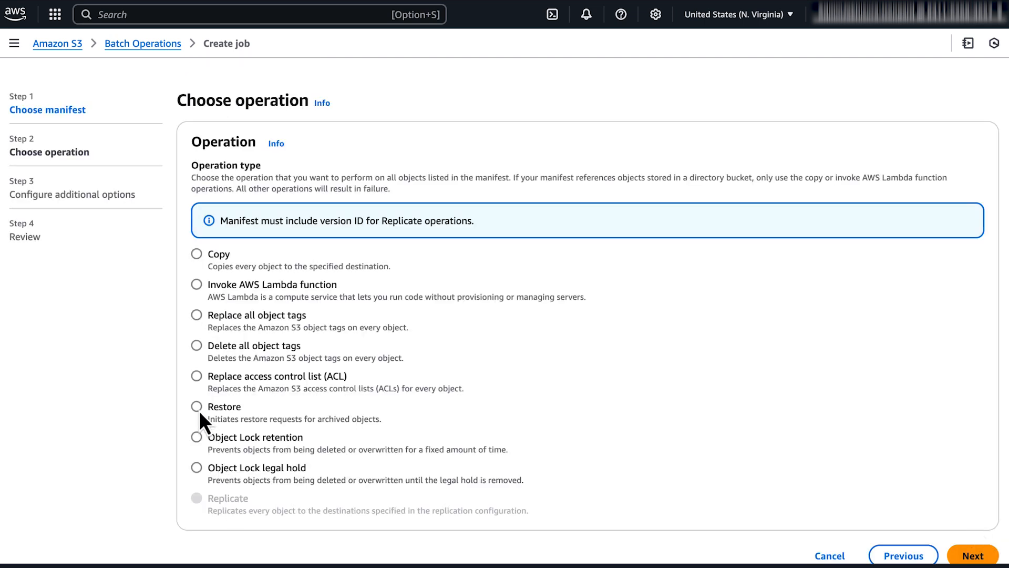
click(196, 406)
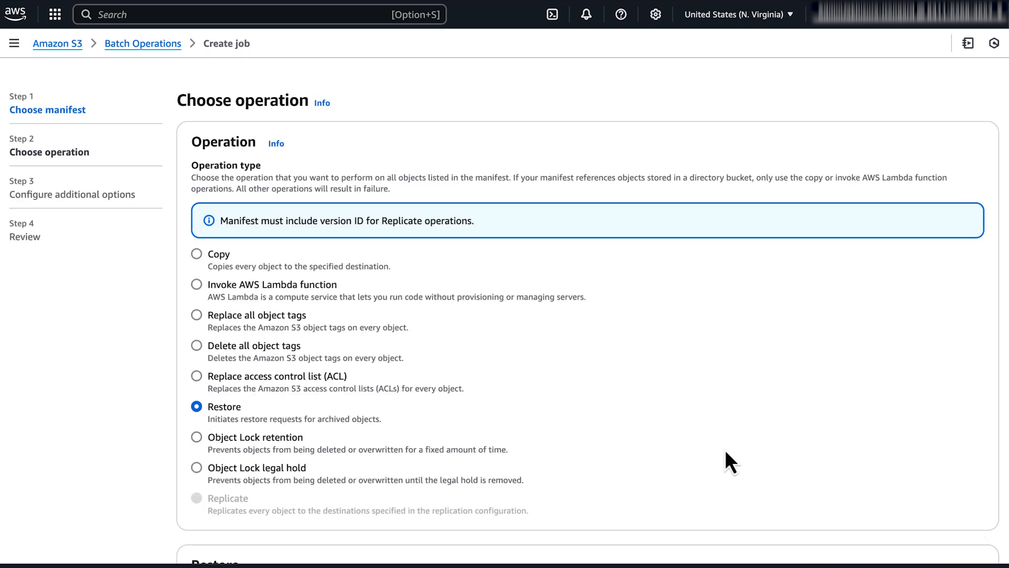
Keep restored Glacier Flexible Retrieval copies for 5 days with Bulk retrieval.
scroll(down, 3)
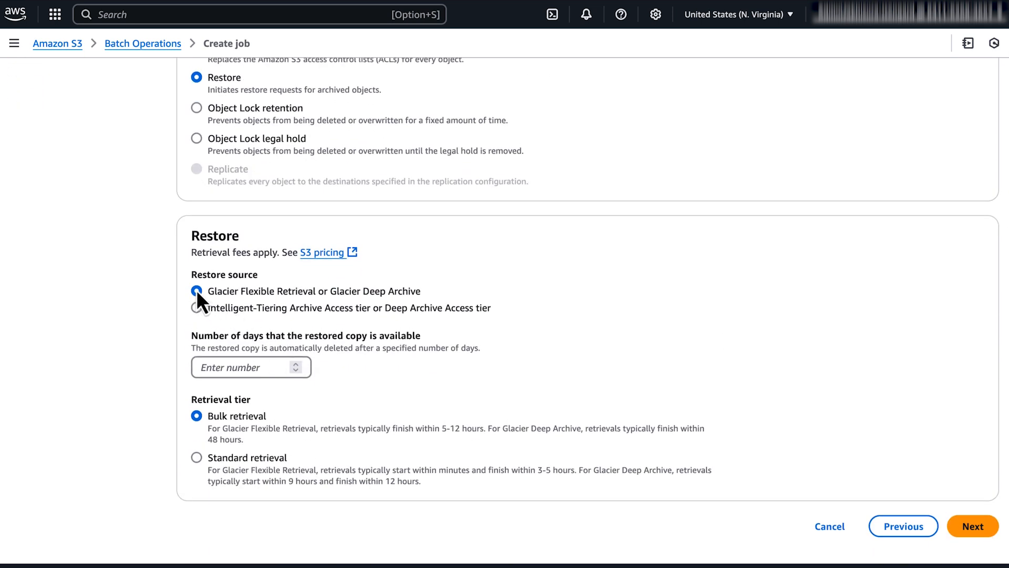
mouse_move(315, 296)
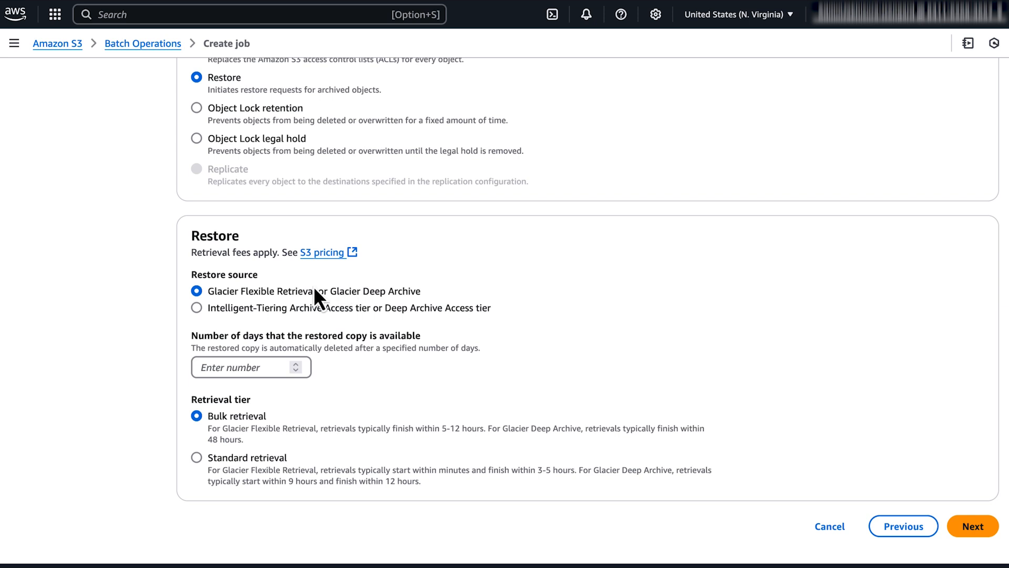
mouse_move(214, 299)
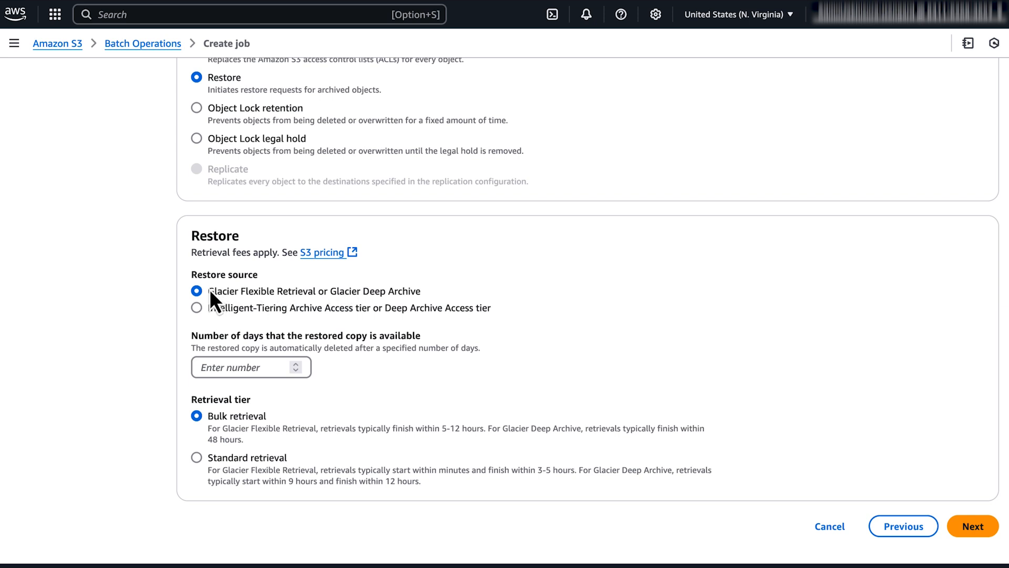
mouse_move(508, 288)
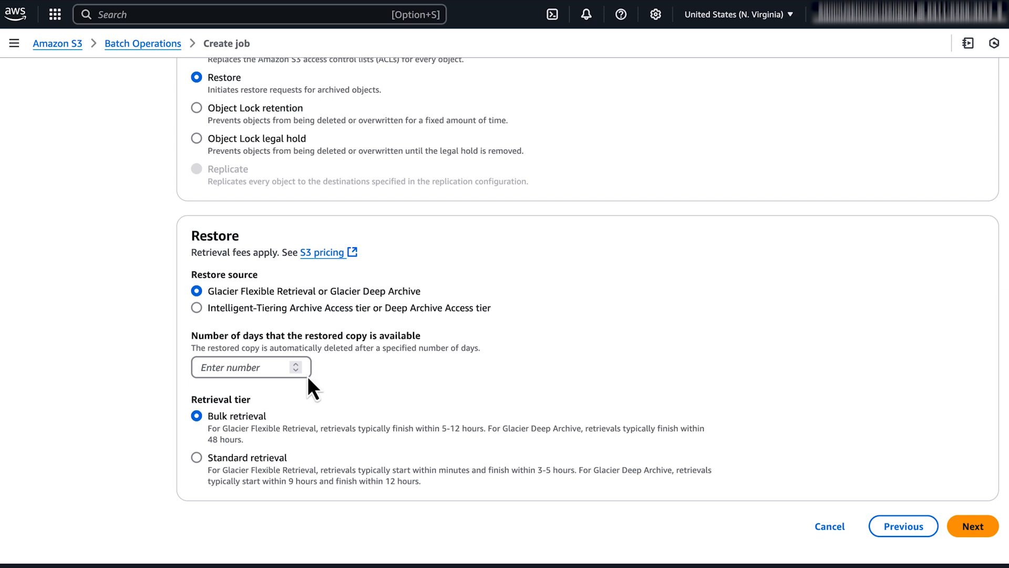
text(5)
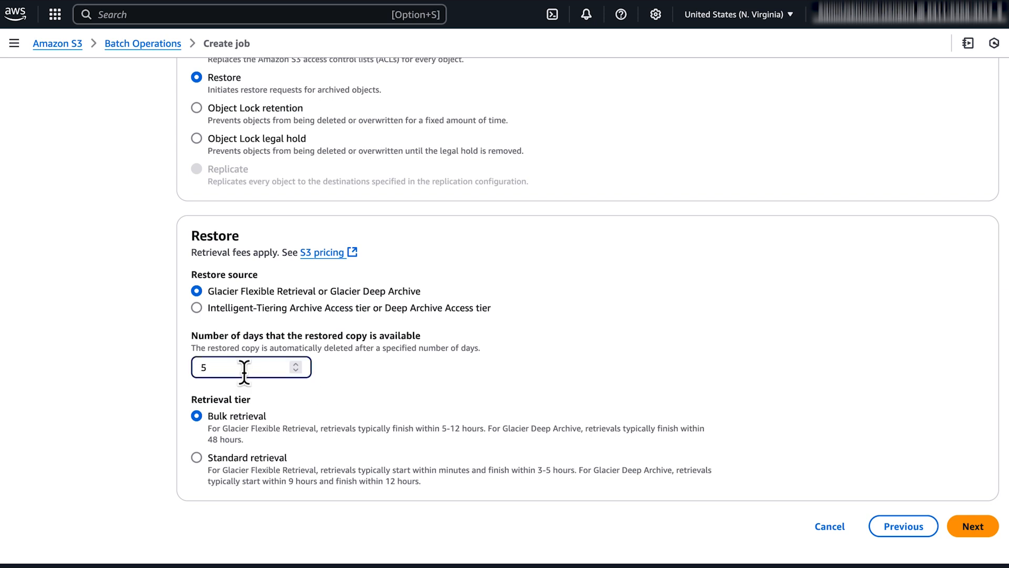
mouse_move(505, 406)
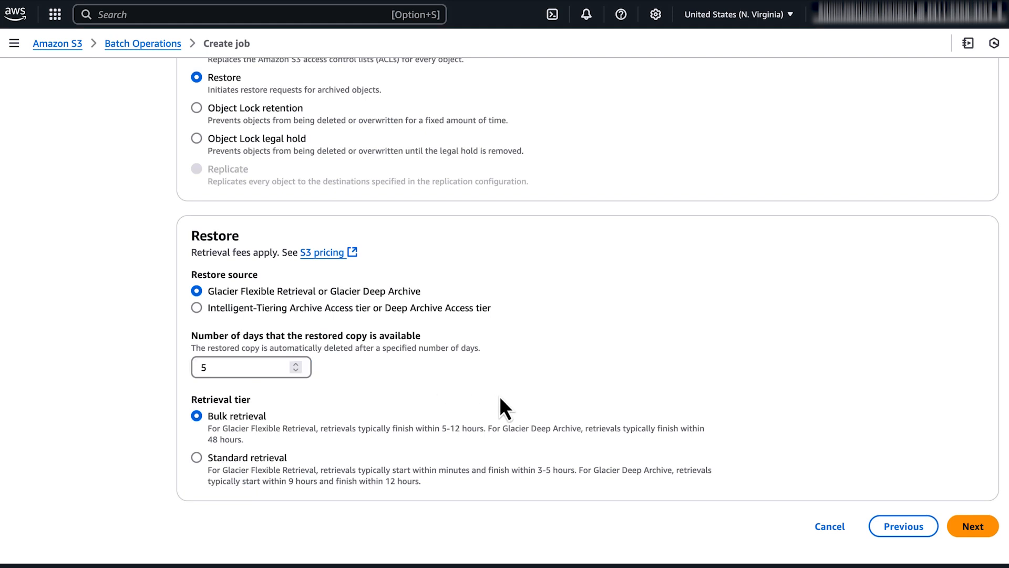
mouse_move(215, 431)
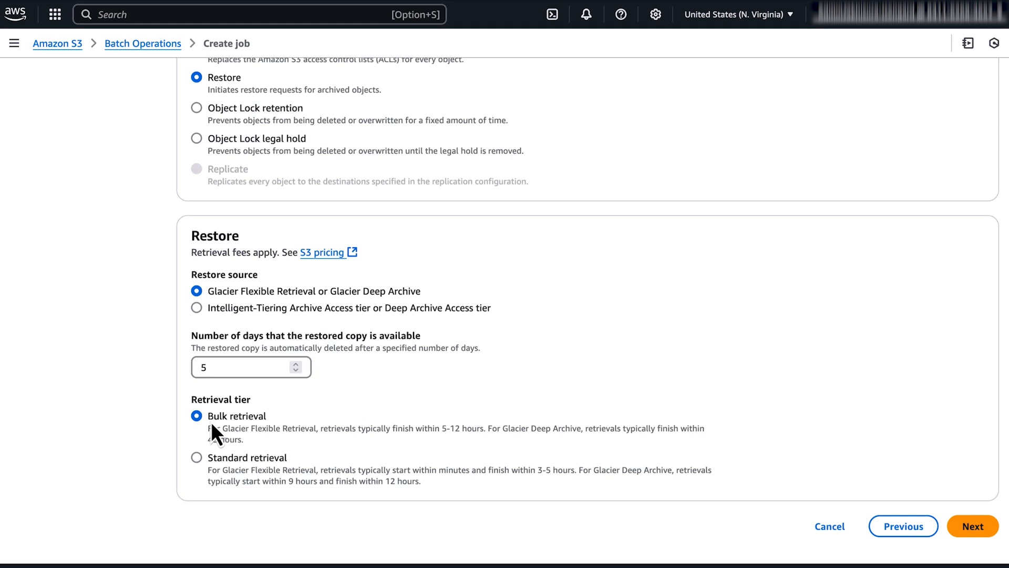
mouse_move(411, 434)
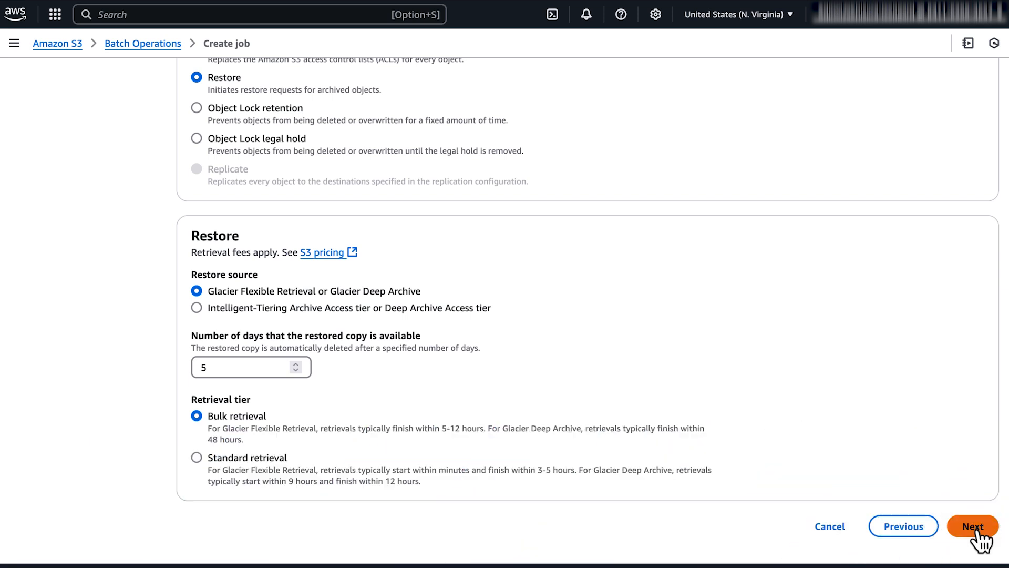
Disable the completion report and select the demo-batchoperations IAM role.
click(972, 526)
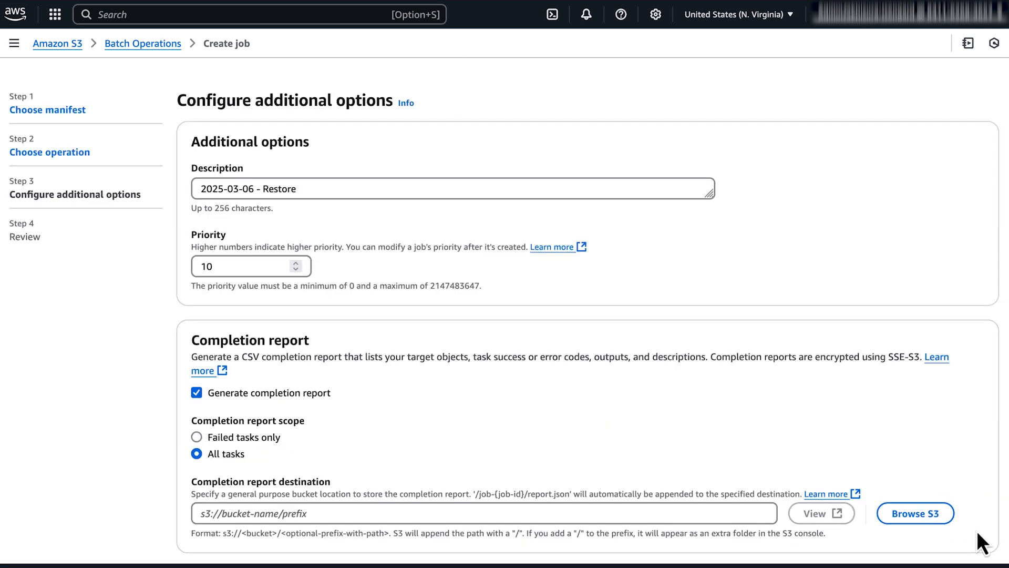
mouse_move(835, 404)
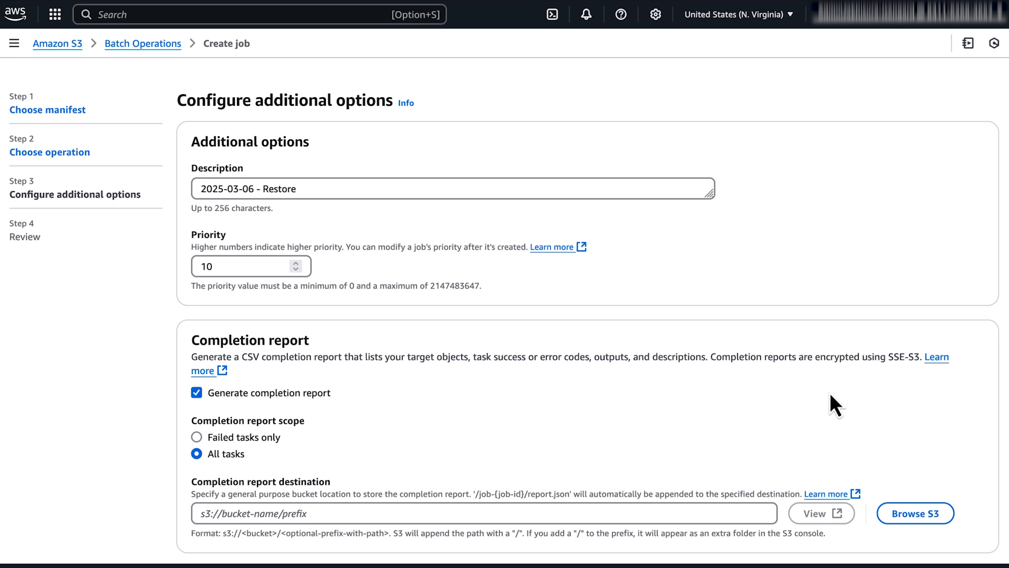
scroll(down, 3)
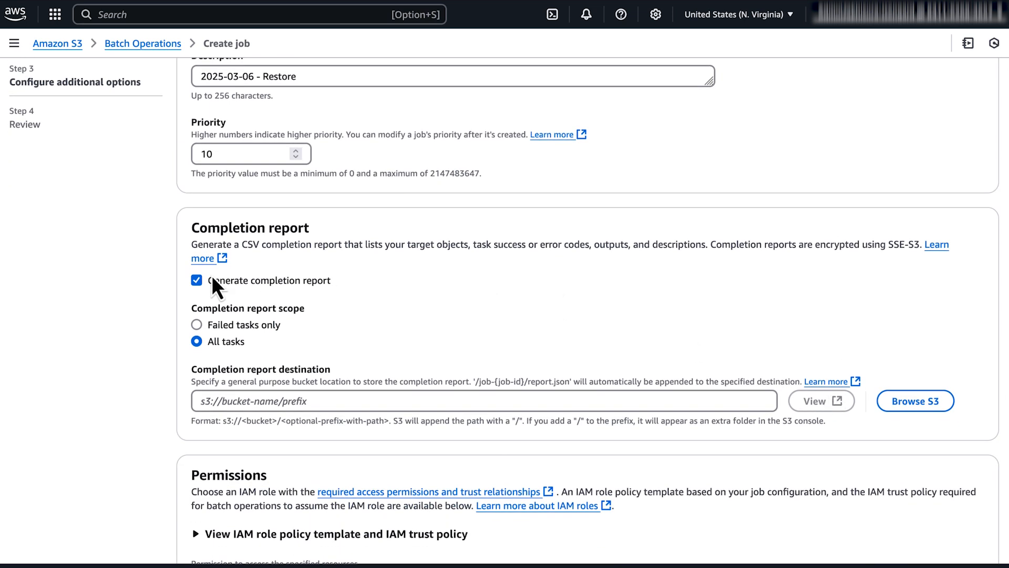
click(196, 280)
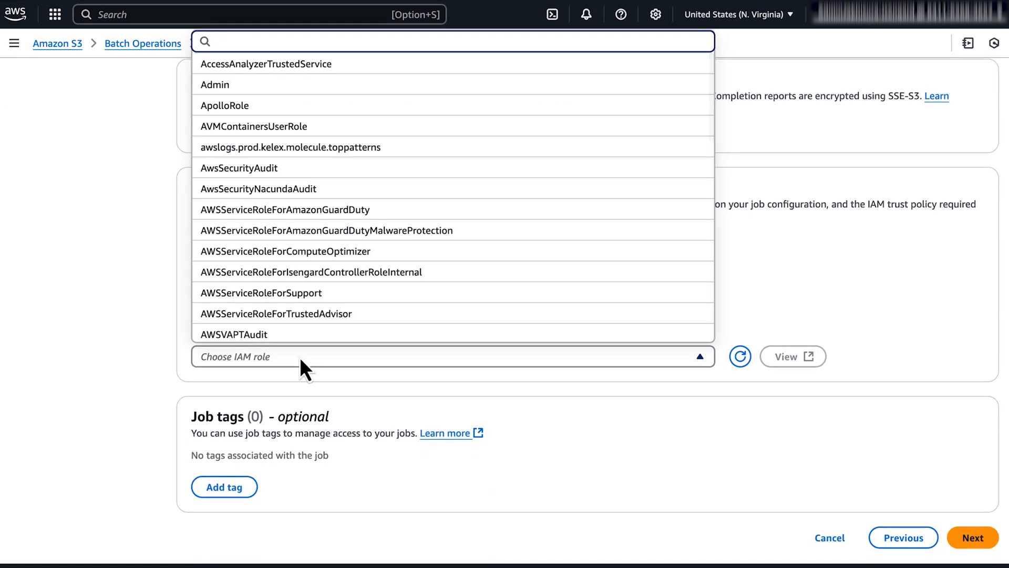
text(de)
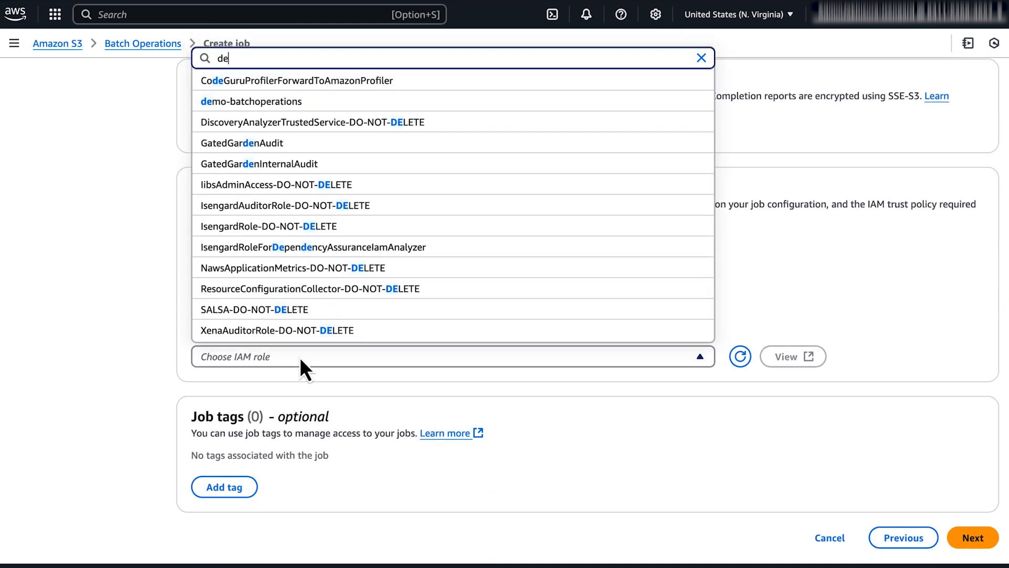
text(mo)
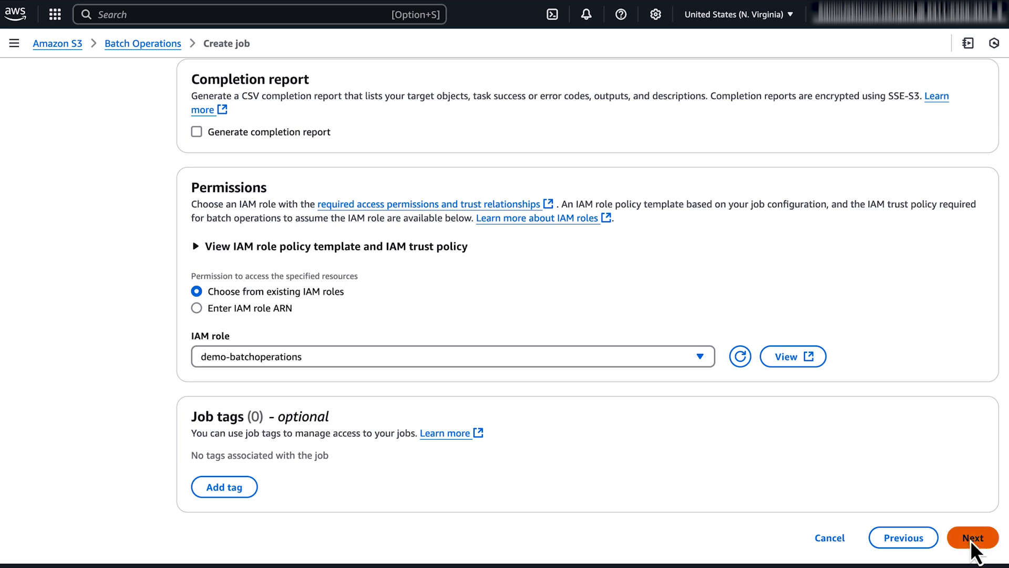
Review the settings and create the restore job.
click(972, 537)
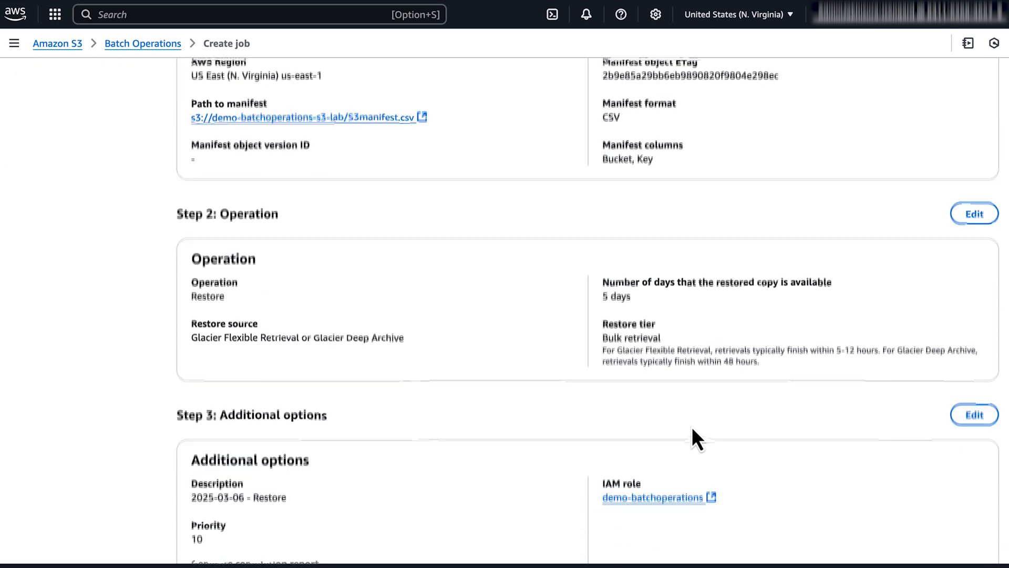
scroll(down, 3)
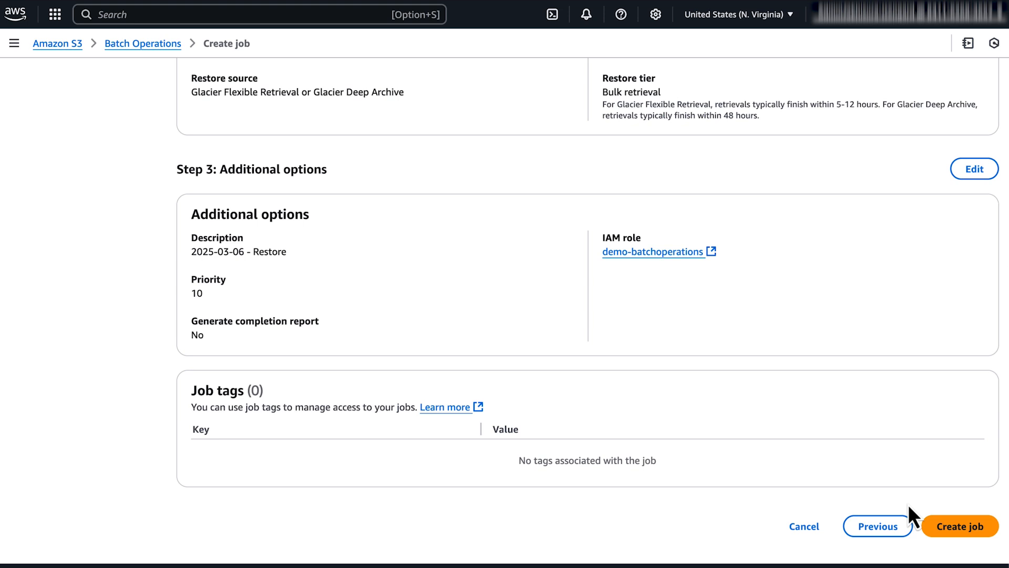
click(960, 526)
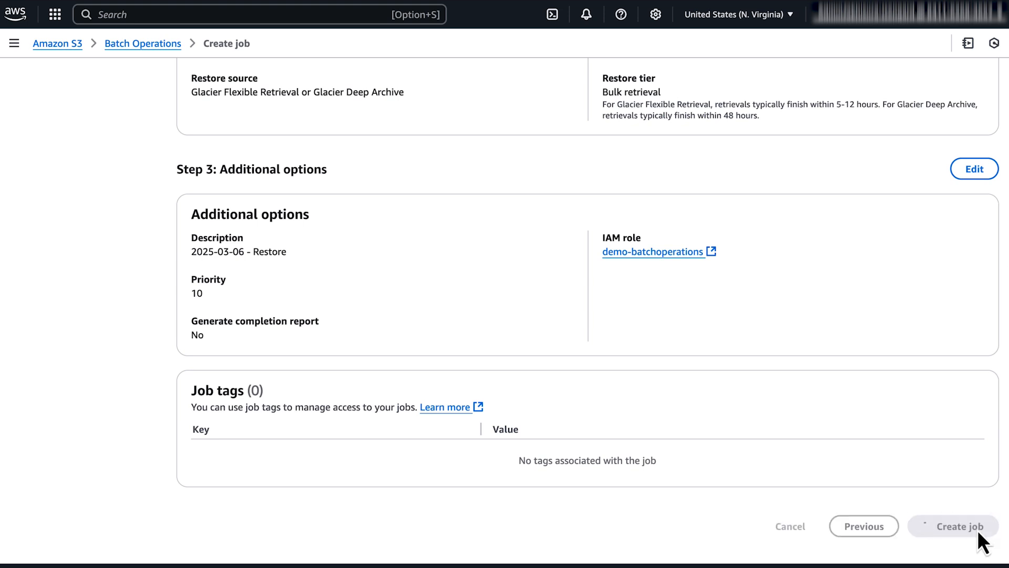
Select the new job ad11aab5 and confirm running it.
click(953, 526)
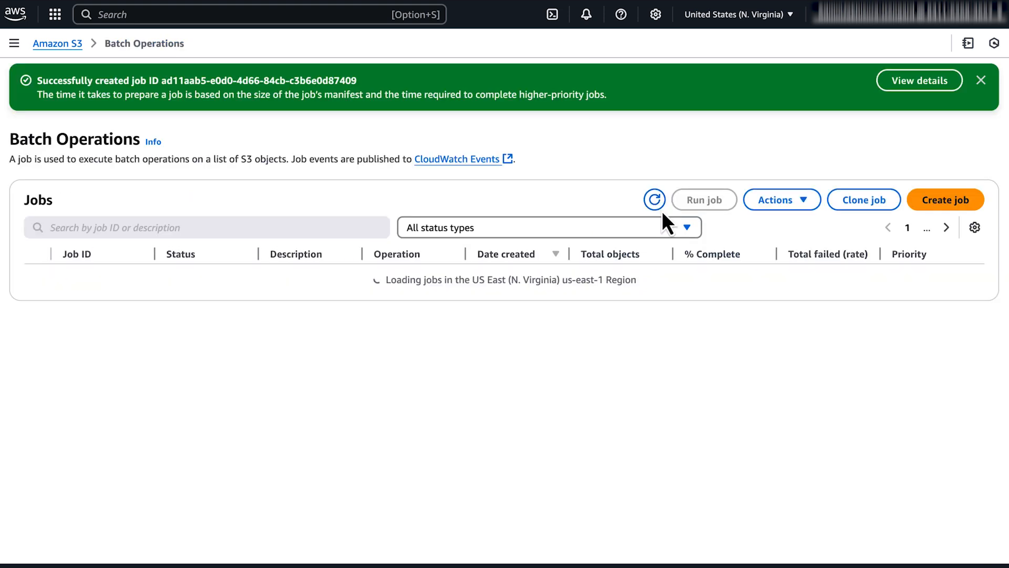
click(653, 200)
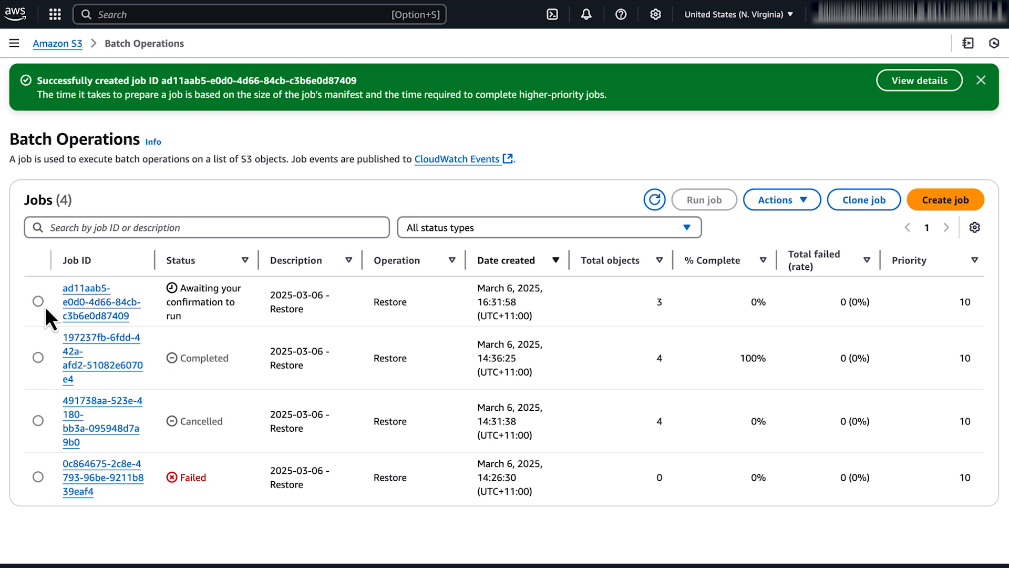
click(39, 301)
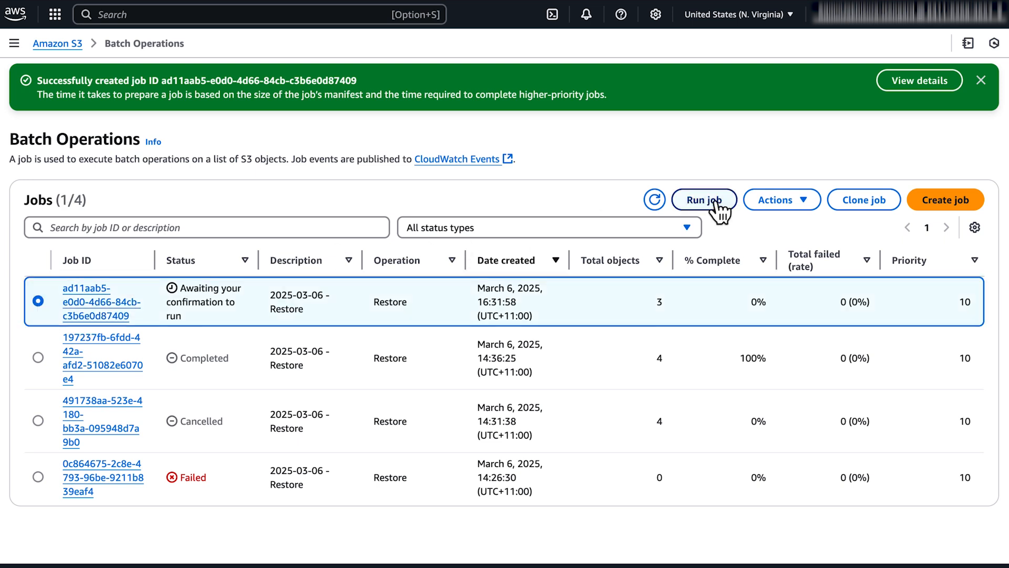
click(703, 199)
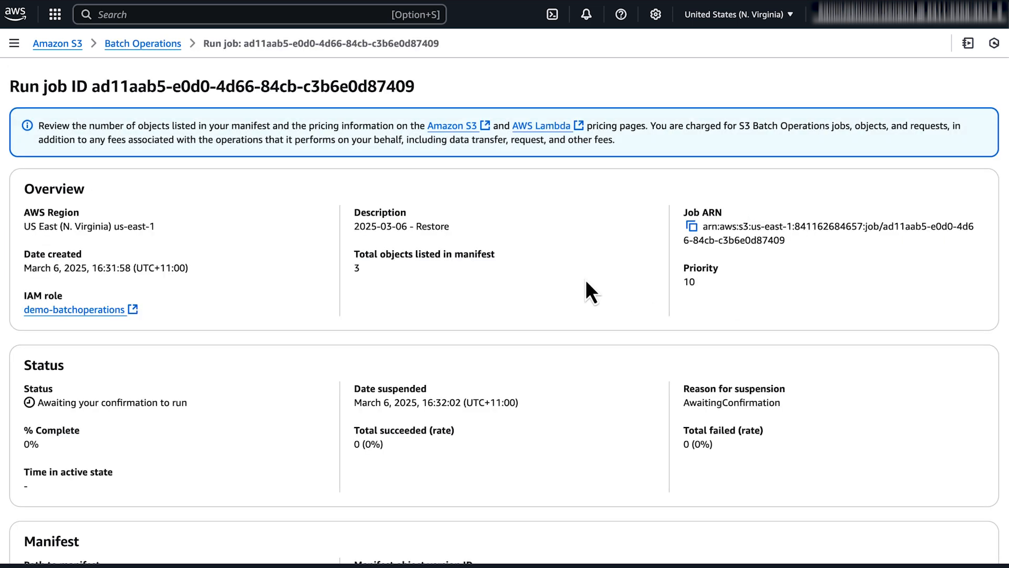
scroll(down, 3)
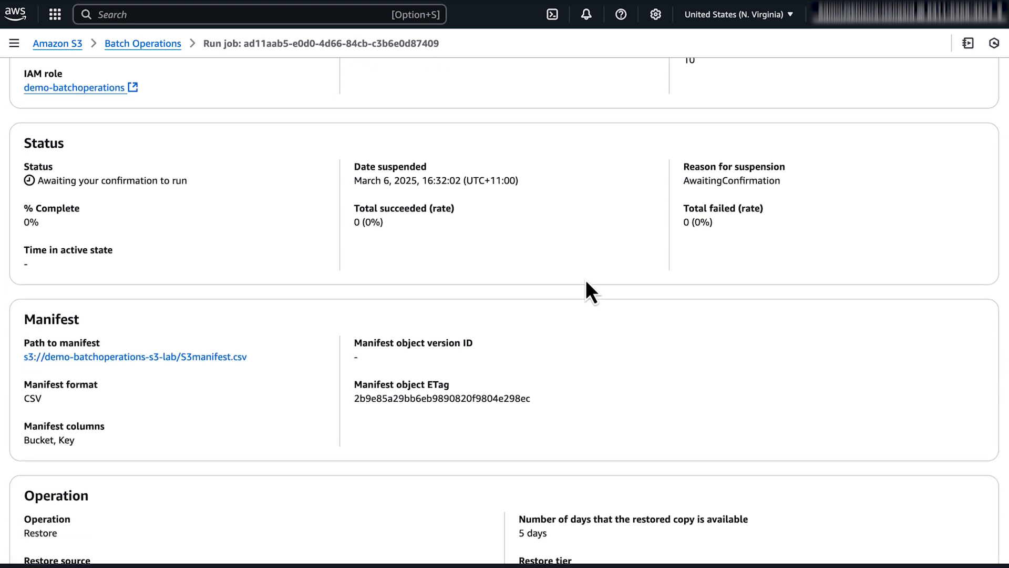
scroll(down, 3)
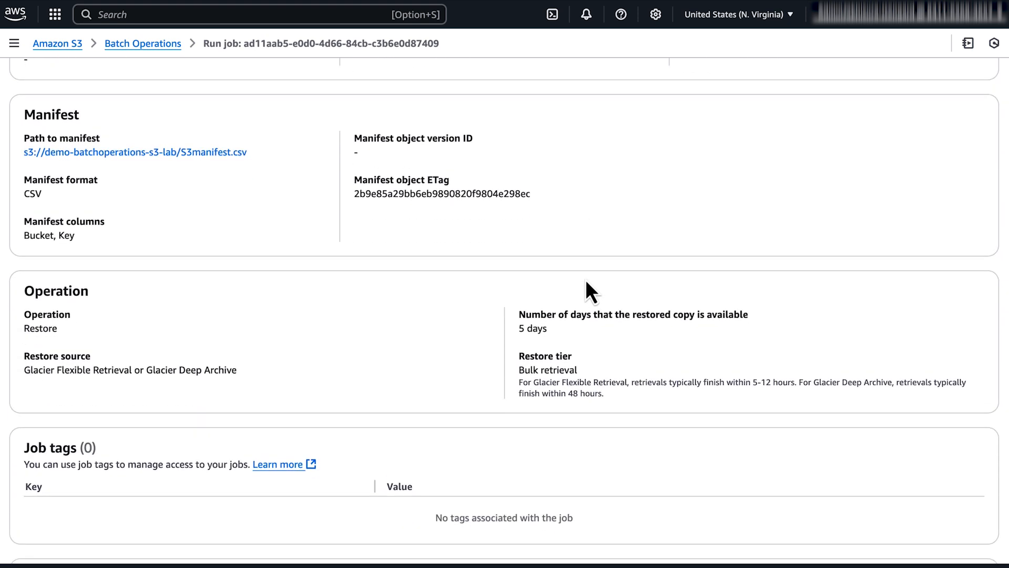
scroll(down, 3)
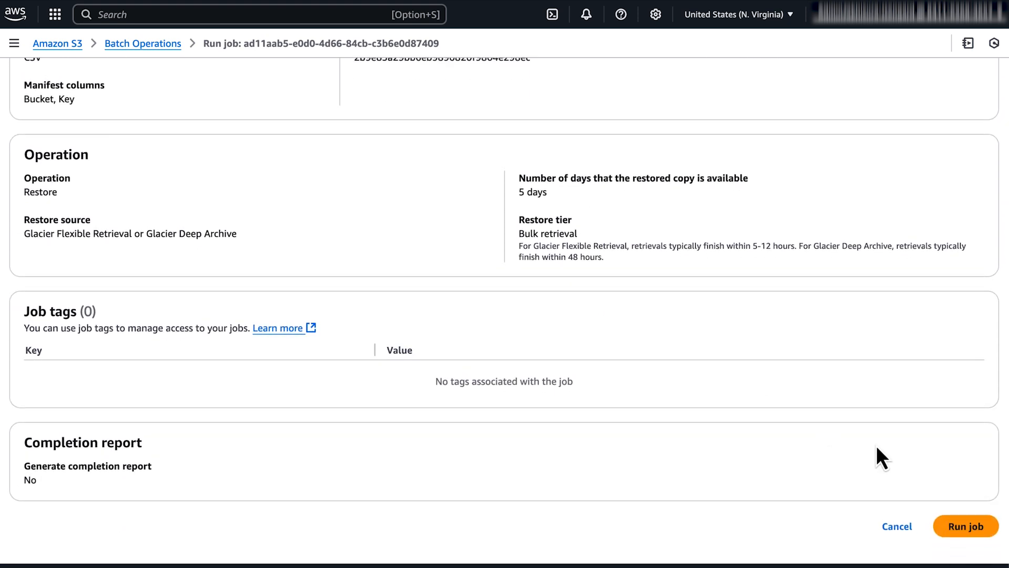
click(965, 526)
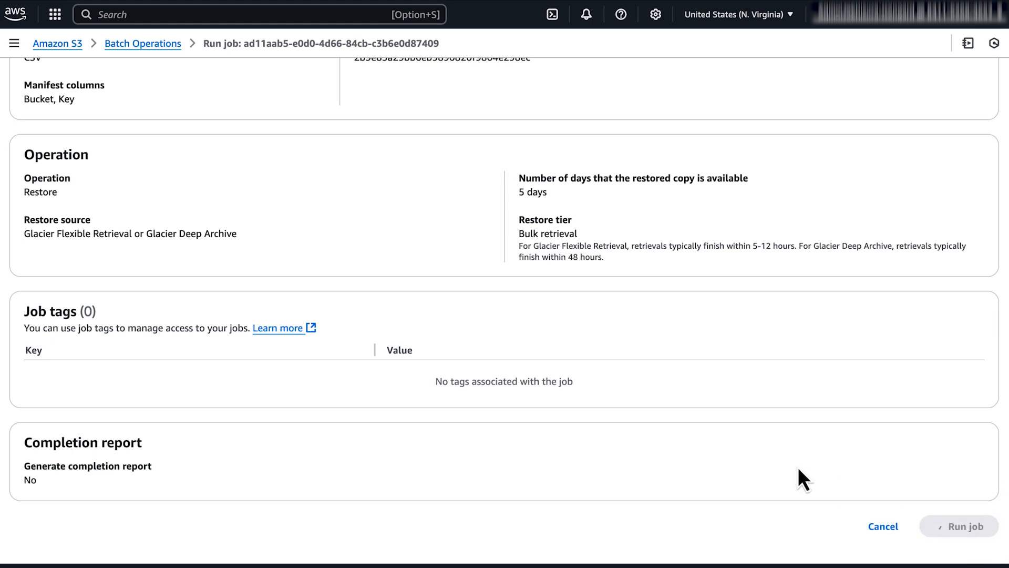
click(963, 526)
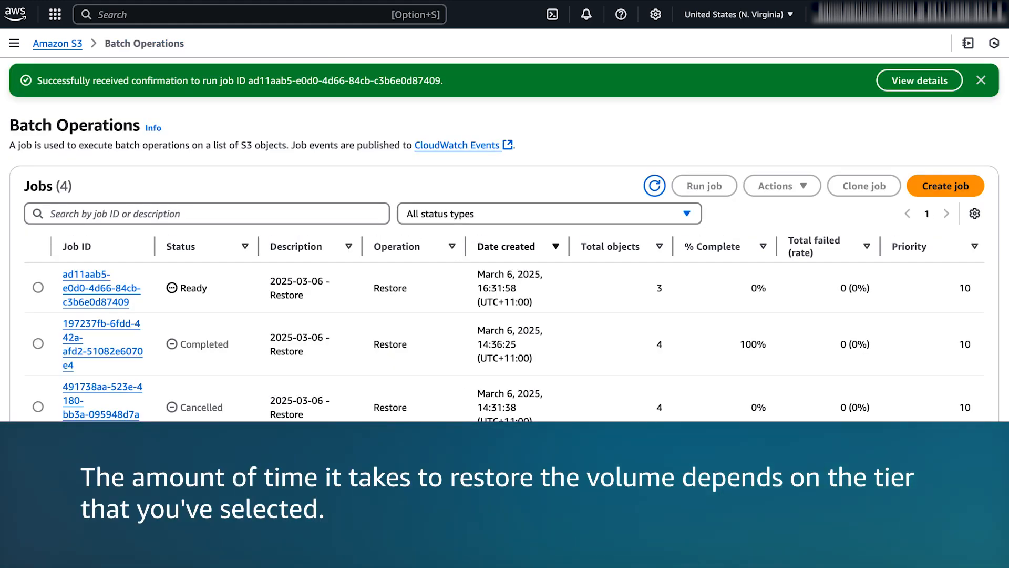
click(38, 287)
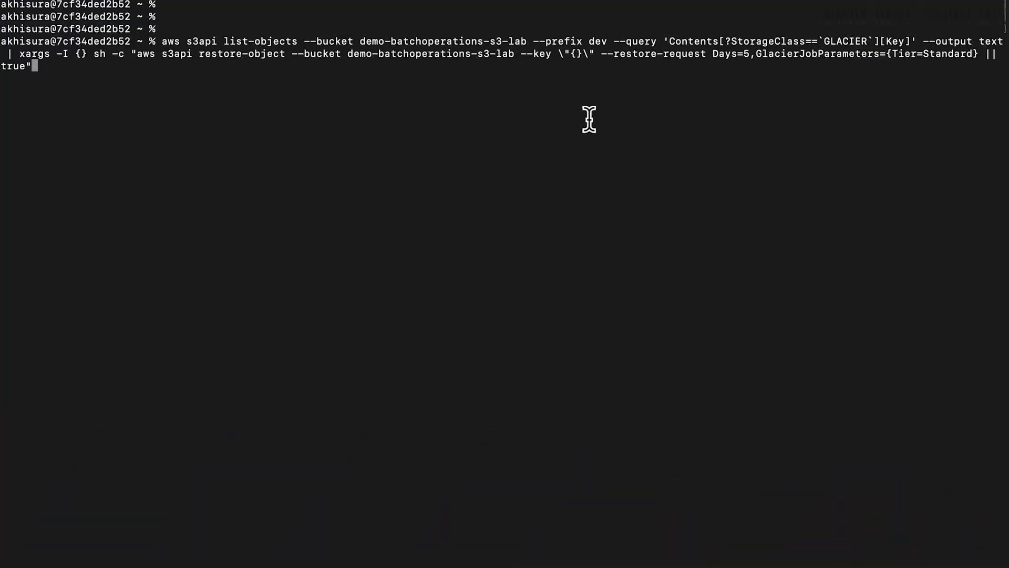
Run the list-objects and restore-object command for Glacier objects under the dev prefix.
key(Return)
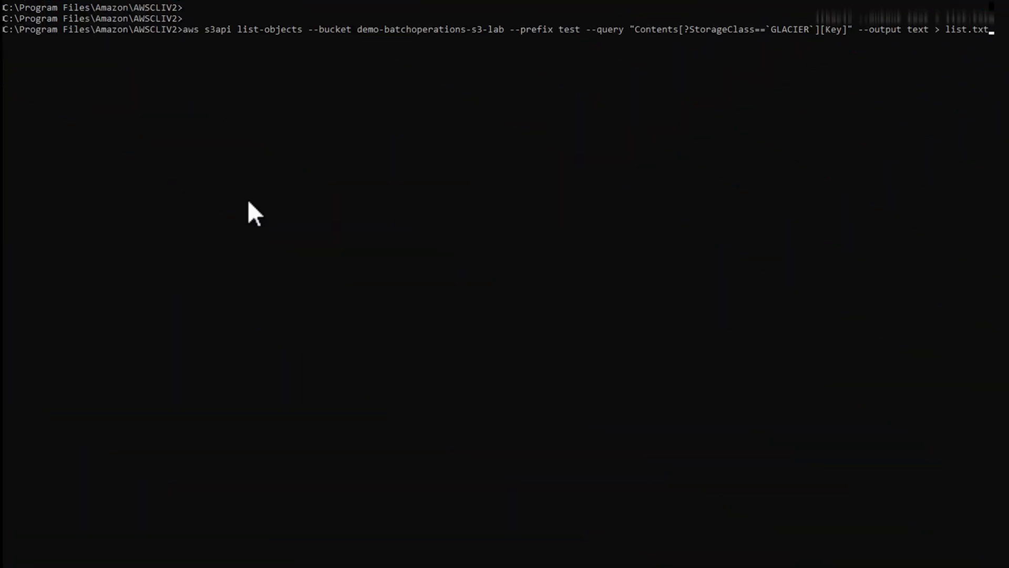
Save Glacier keys to list.txt and type a for /F restore-object loop over them.
key(Return)
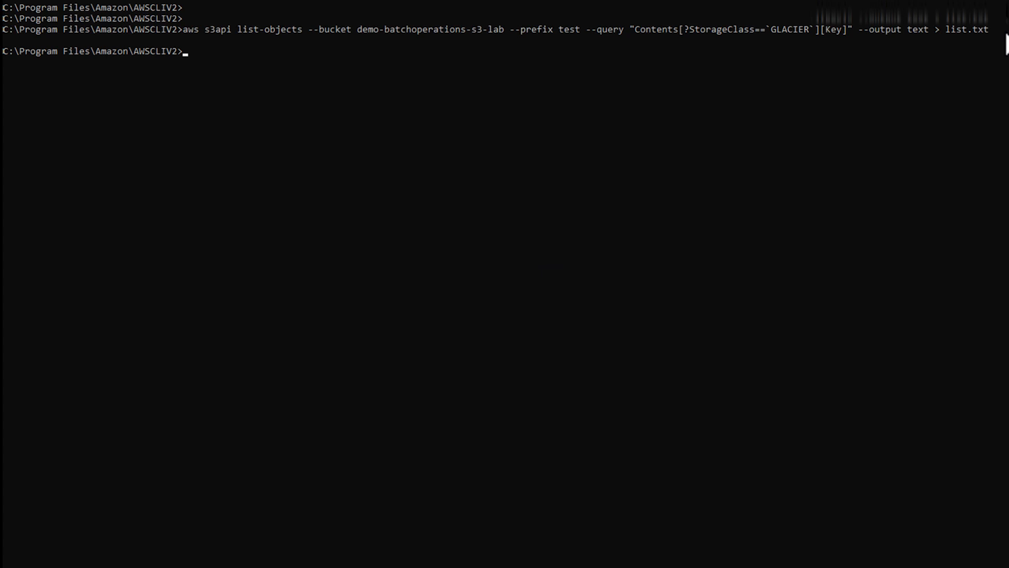
mouse_move(351, 224)
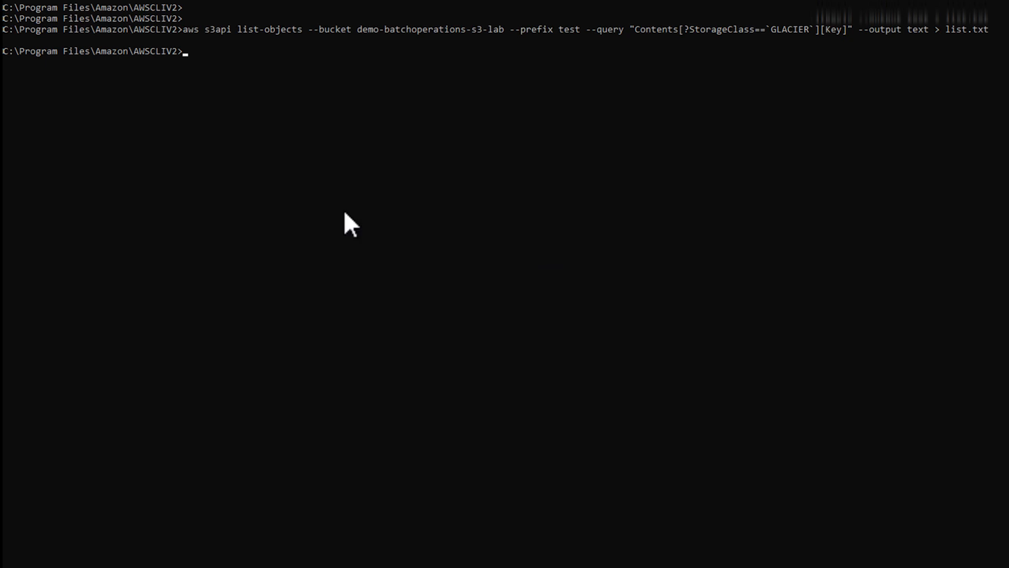
text(for /F "tokens=*" %i in (list.txt) do @aws s3api restore-object --bucket demo-batchoperations-s3-lab --key "%i" --restore-request Days=5,GlacierJobParameters={Tier=Standard} || true)
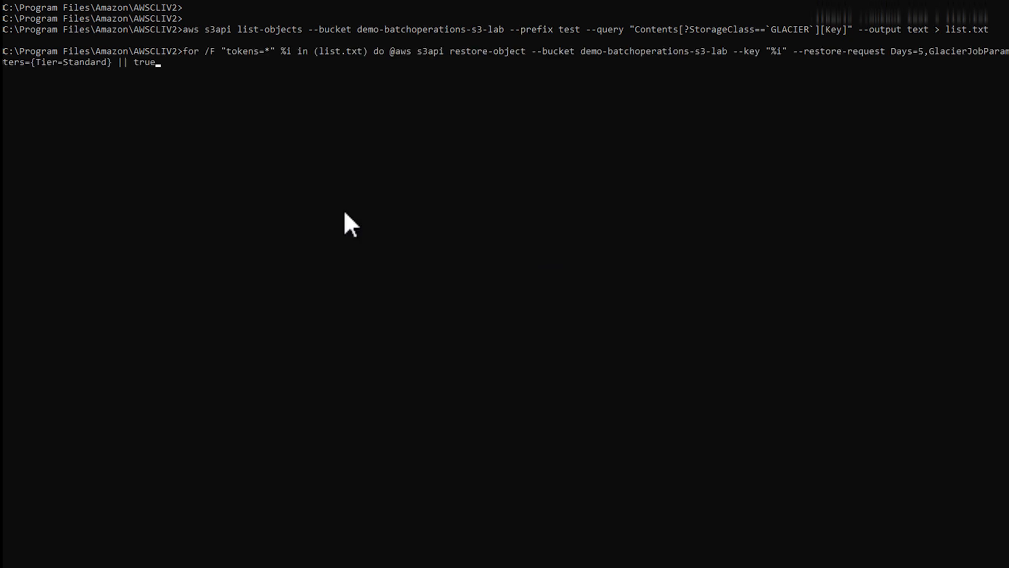